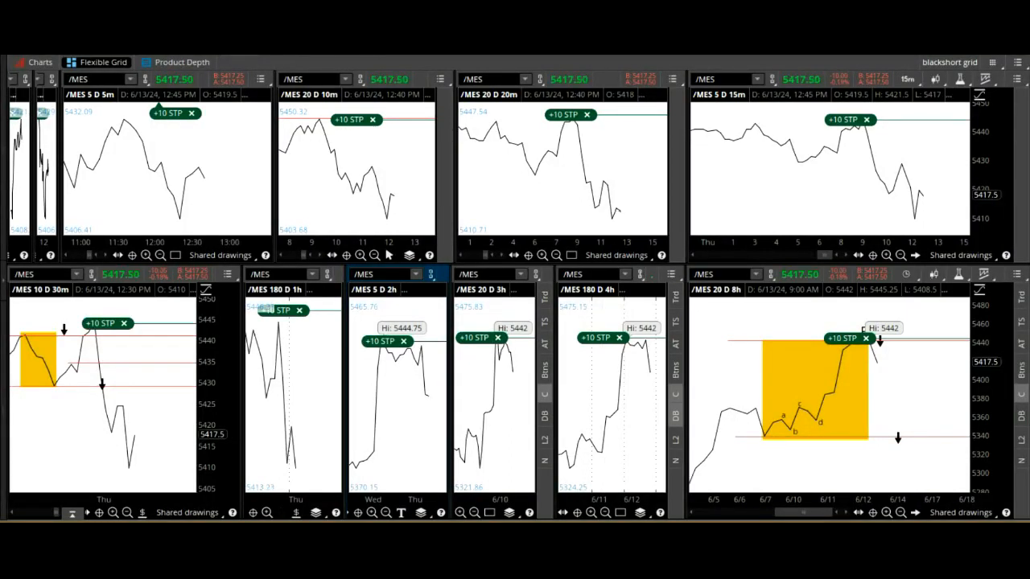
mouse_move(946, 193)
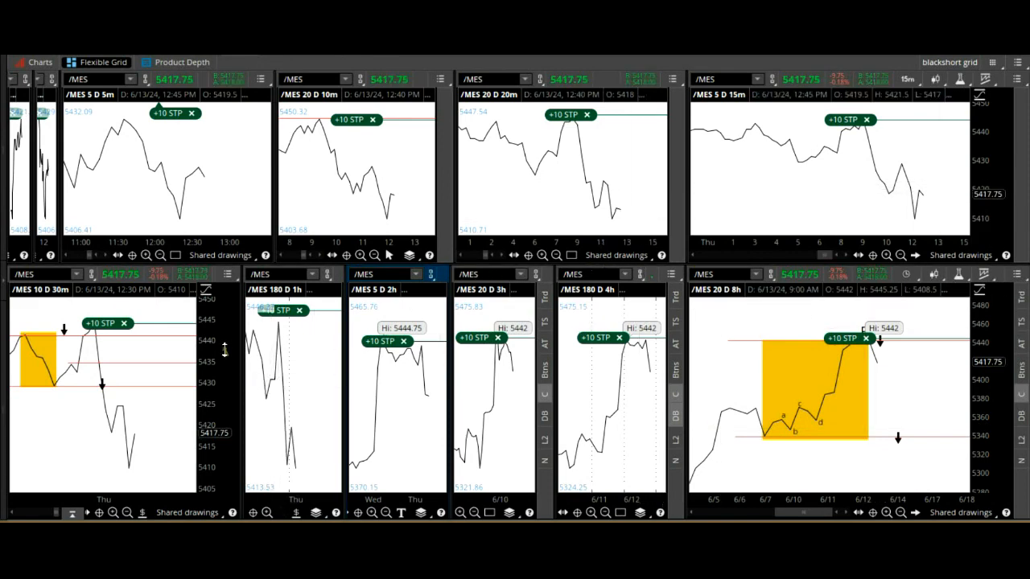
mouse_move(576, 270)
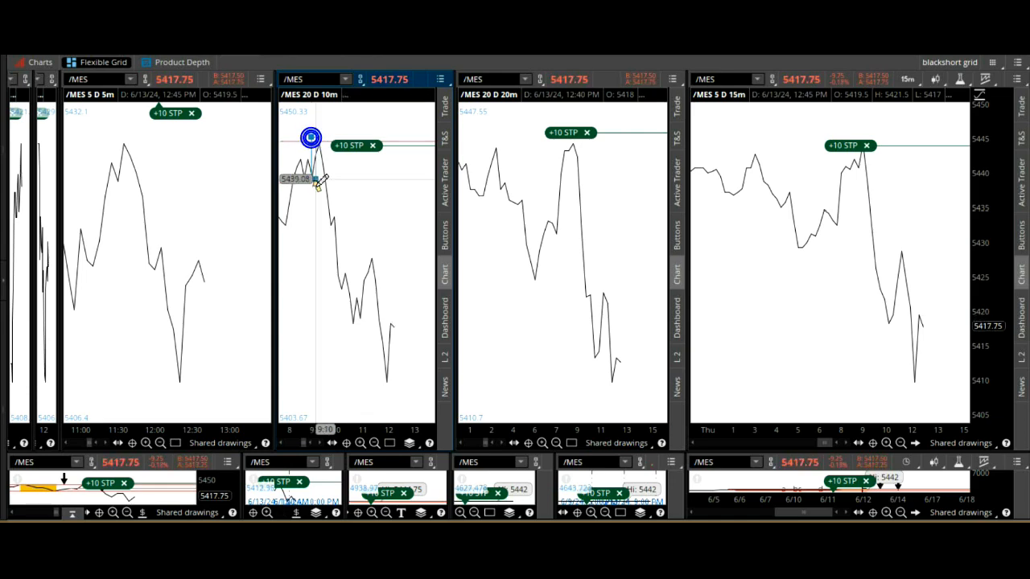
Draw a yellow rectangle over the /MES 10m chart's drop from its high.
drag(311, 137, 362, 328)
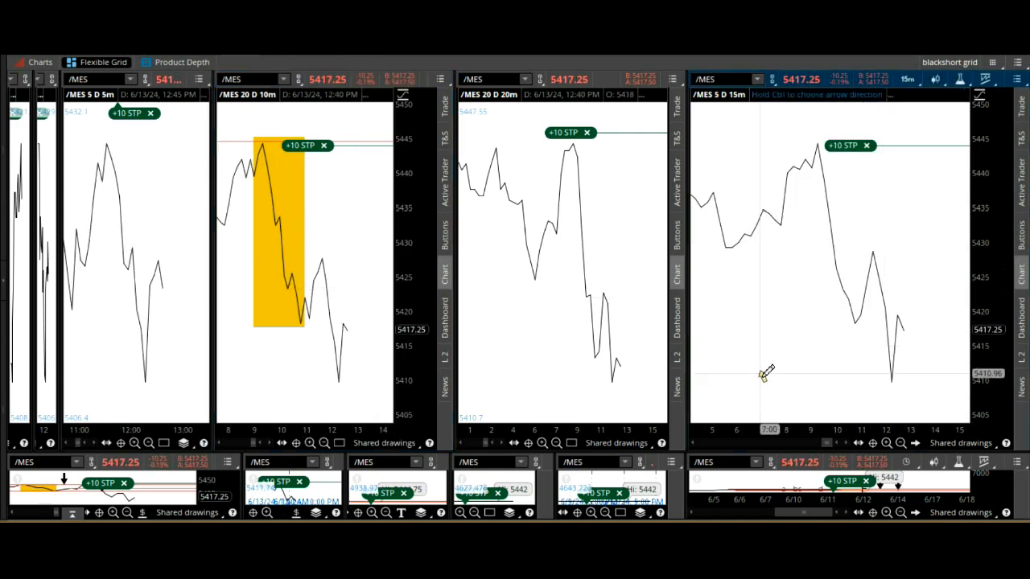
mouse_move(764, 135)
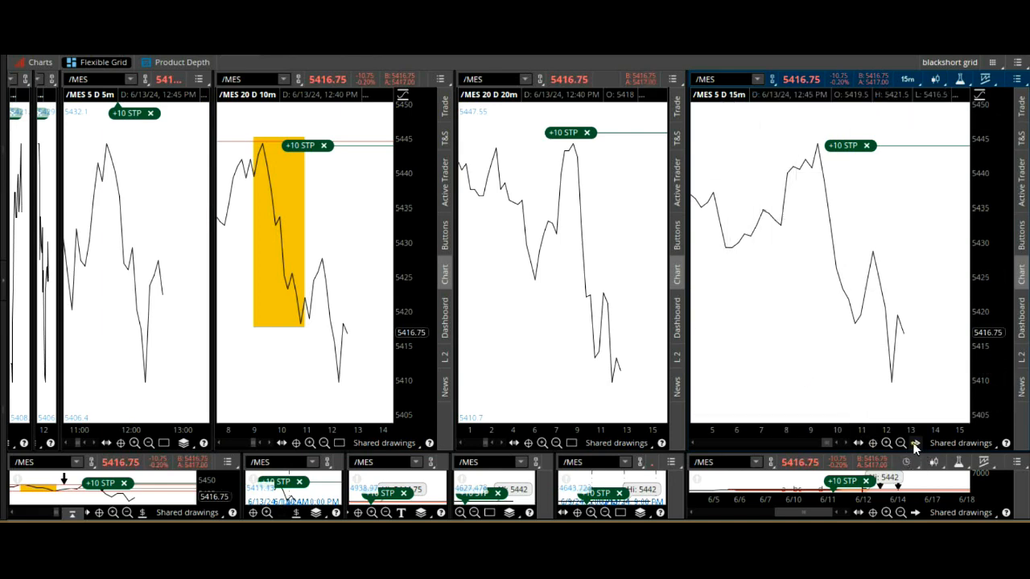
mouse_move(759, 228)
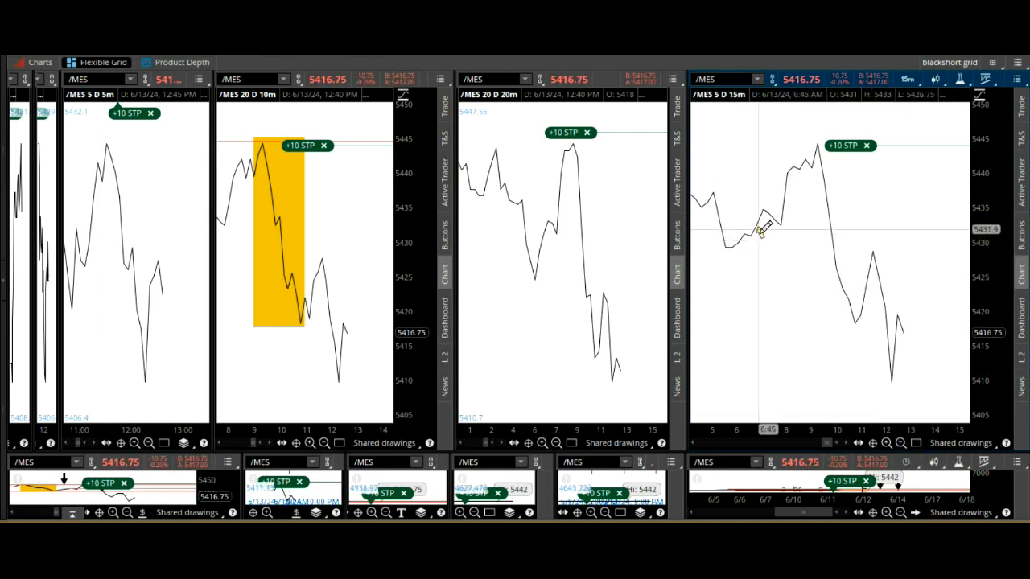
Draw a yellow rectangle around the earlier swing high on the /MES 15m chart.
drag(775, 235, 823, 136)
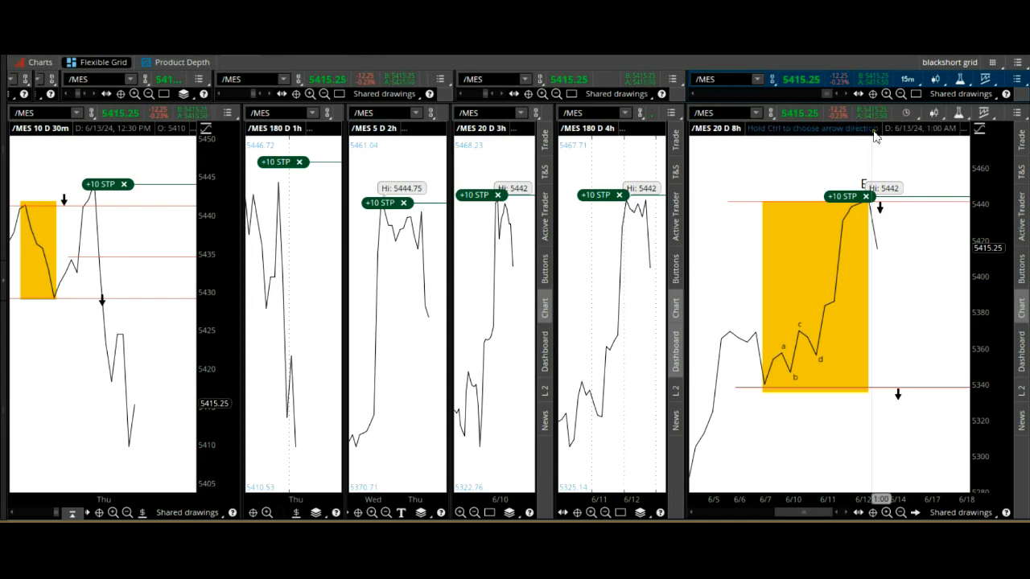
mouse_move(759, 383)
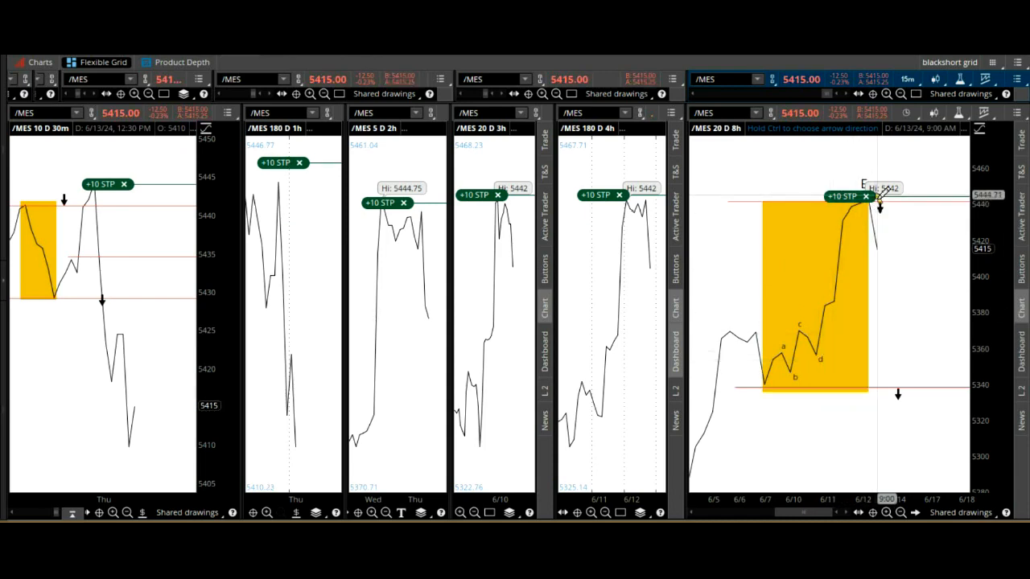
mouse_move(925, 196)
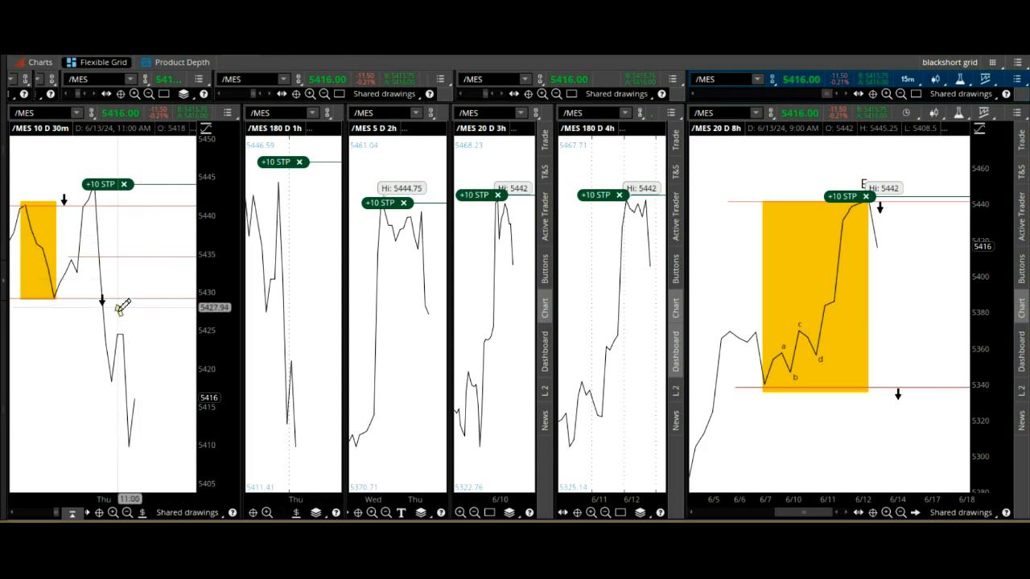
mouse_move(128, 302)
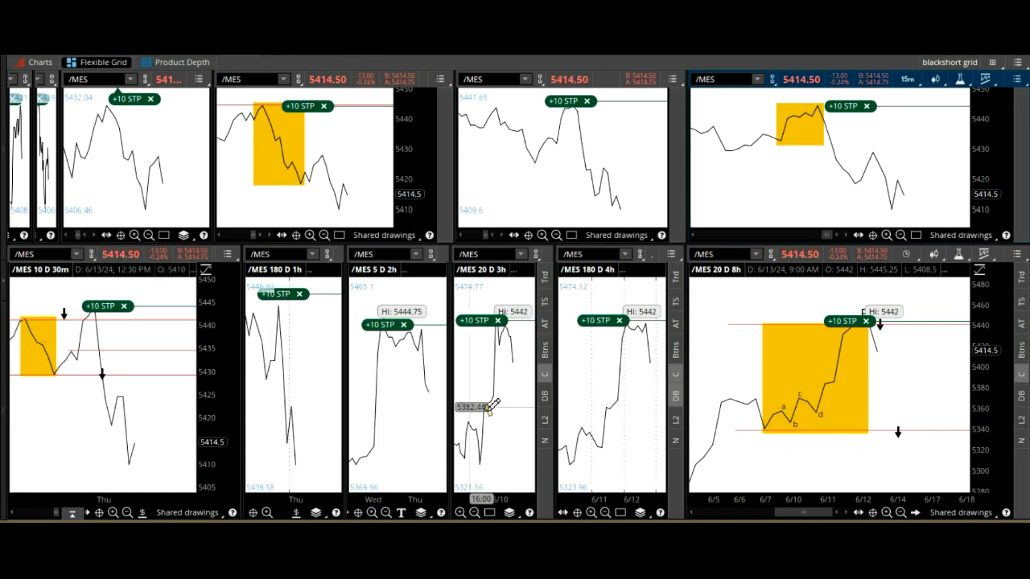
mouse_move(888, 368)
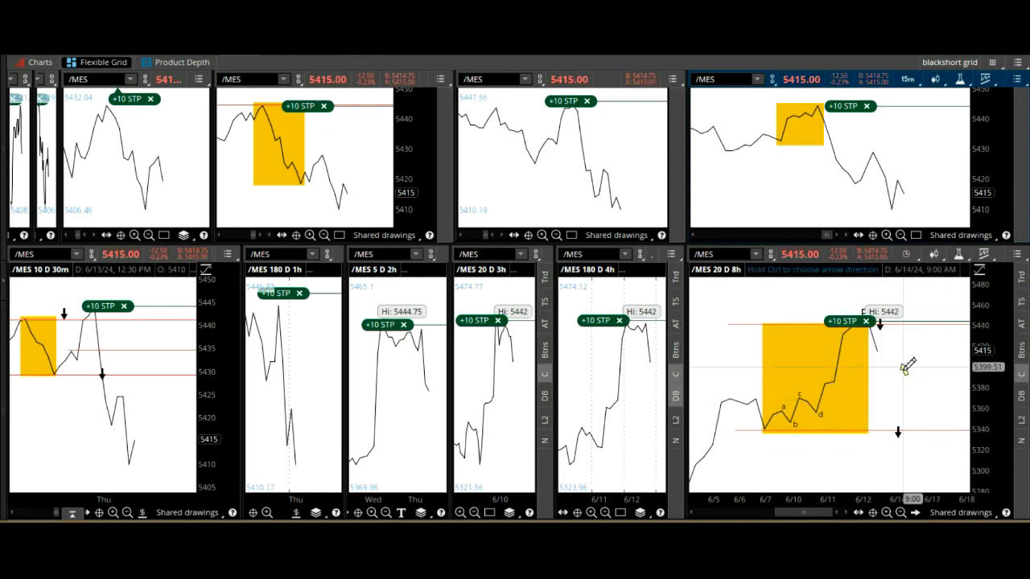
mouse_move(96, 192)
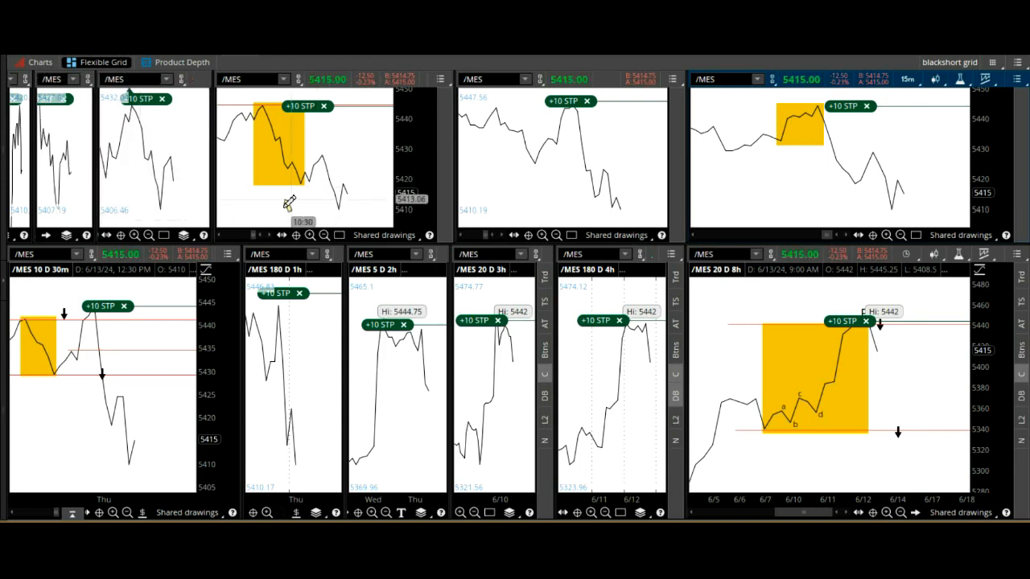
mouse_move(180, 454)
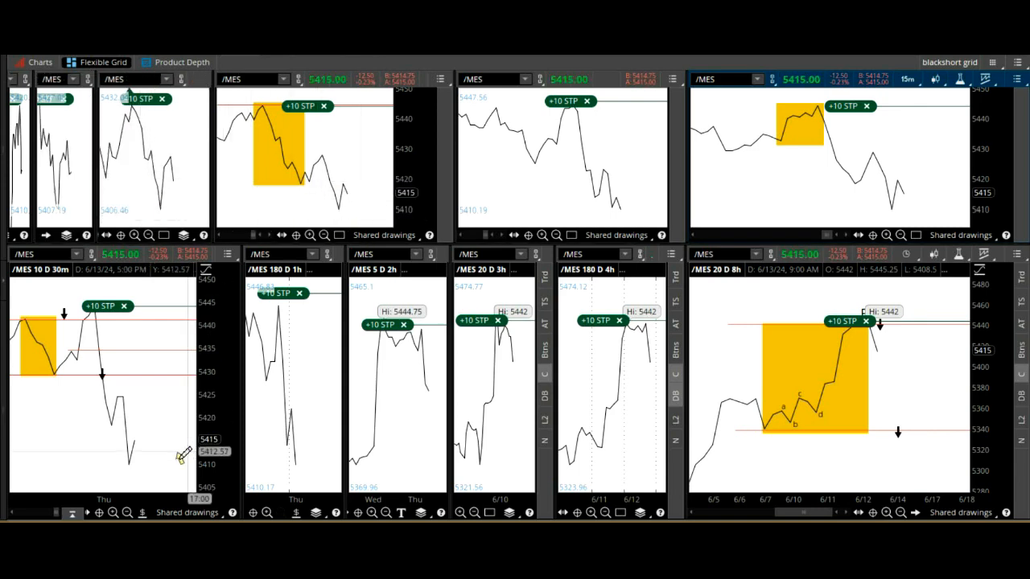
mouse_move(901, 454)
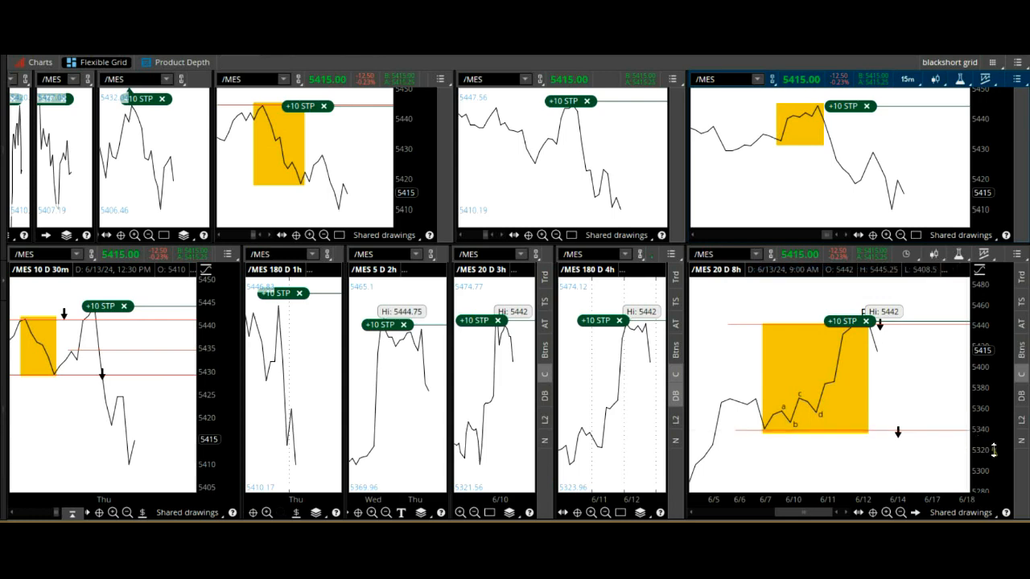
mouse_move(891, 399)
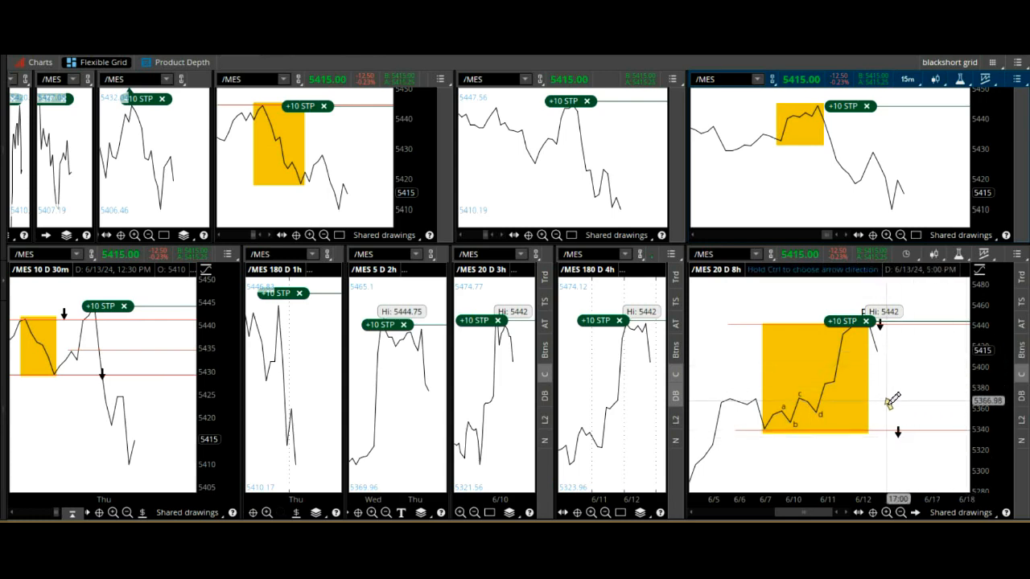